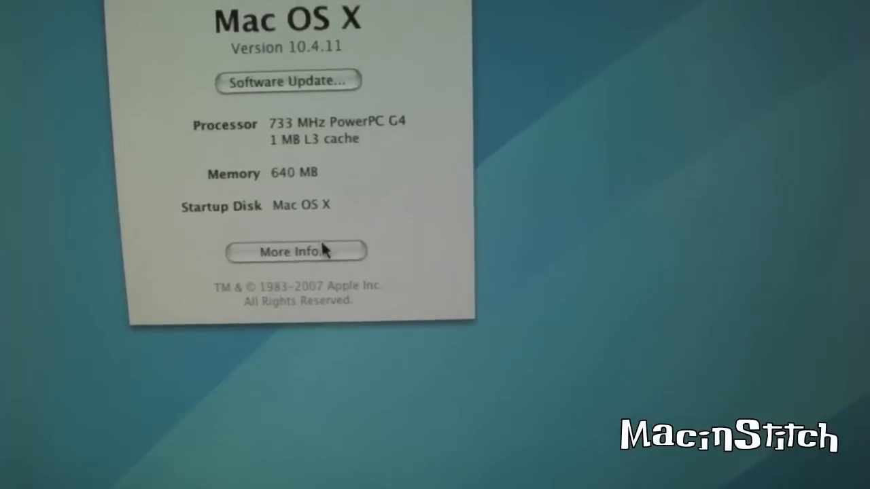
- Launch System Profiler from About This Mac's More Info... button to view the hardware report
left_click(296, 251)
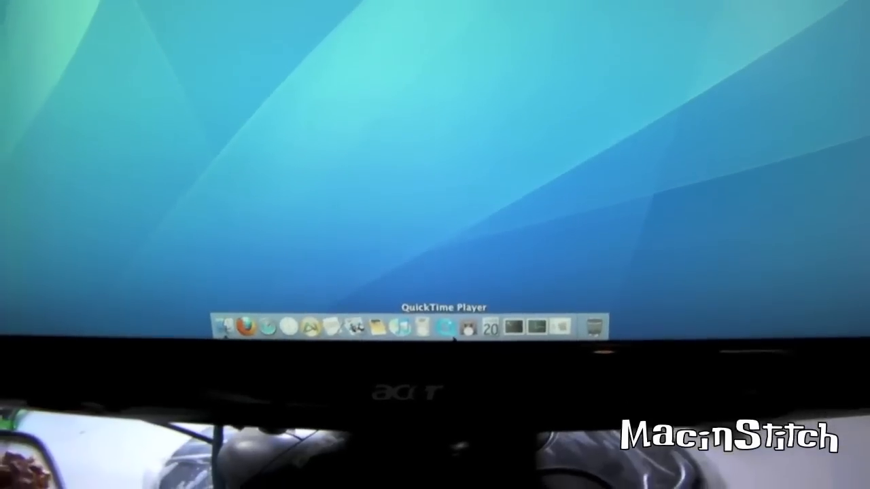
mouse_move(408, 335)
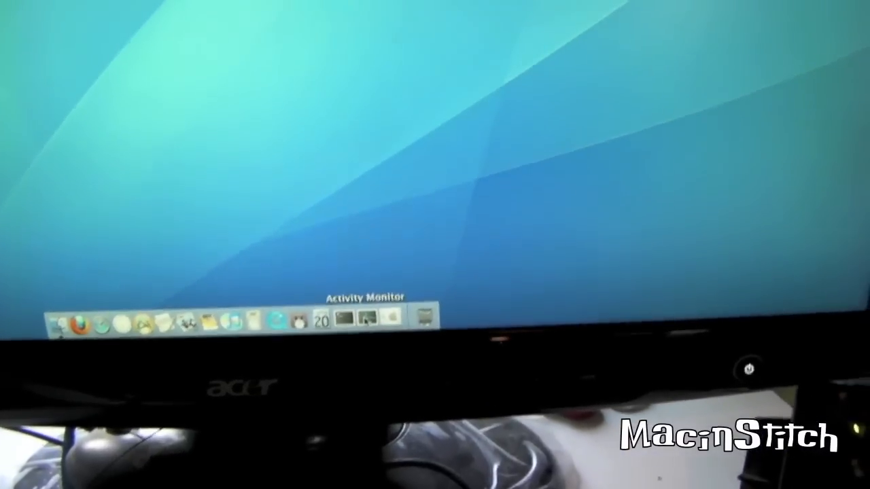
mouse_move(366, 314)
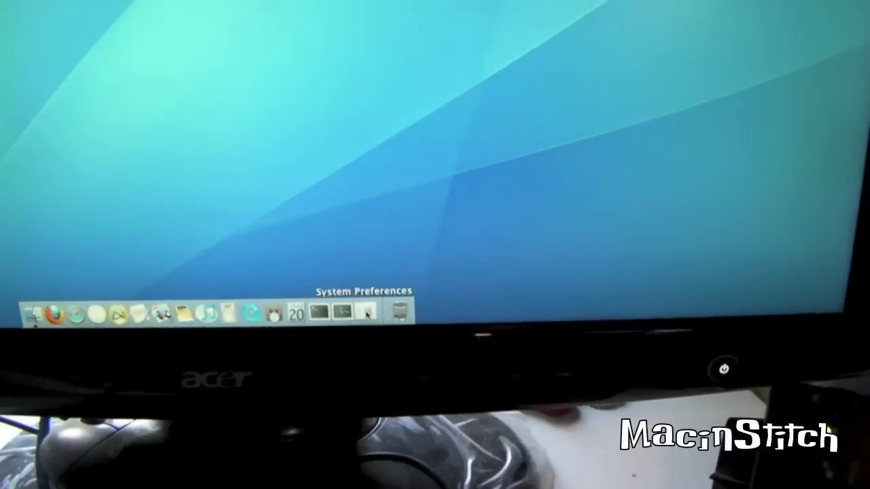